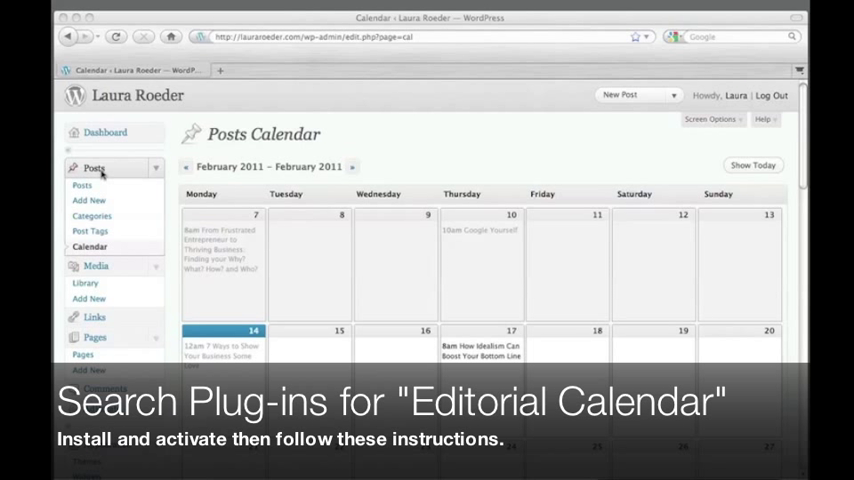
mouse_move(104, 296)
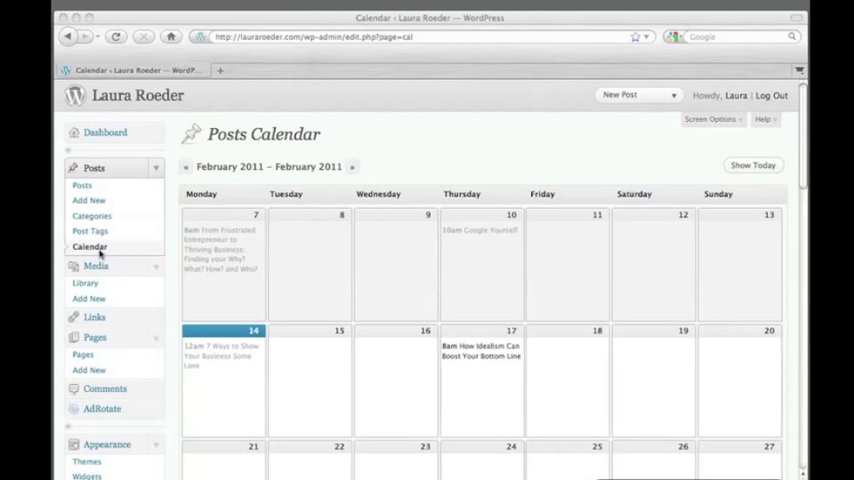
- Browse the posts calendar forward to March, then back to the January–February 2011 view
click(328, 166)
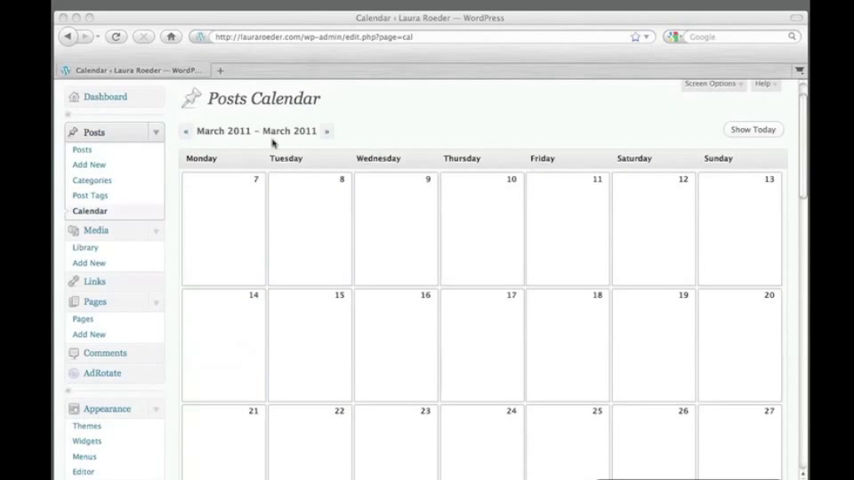
click(184, 132)
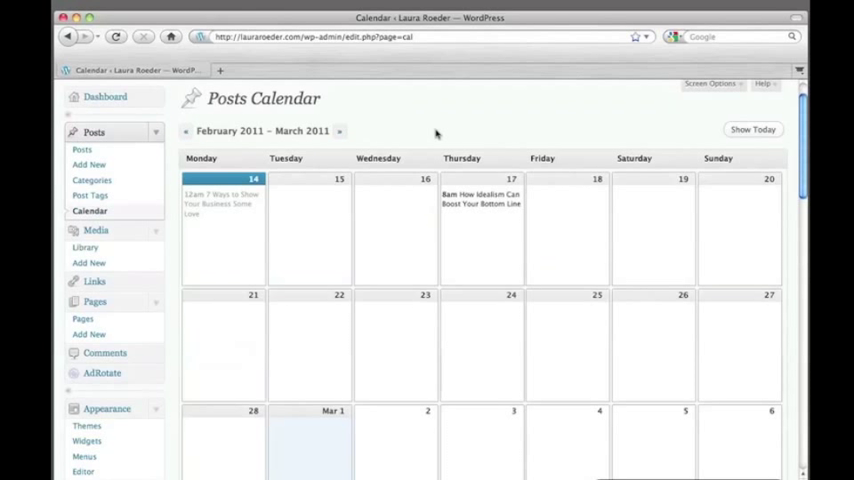
click(184, 132)
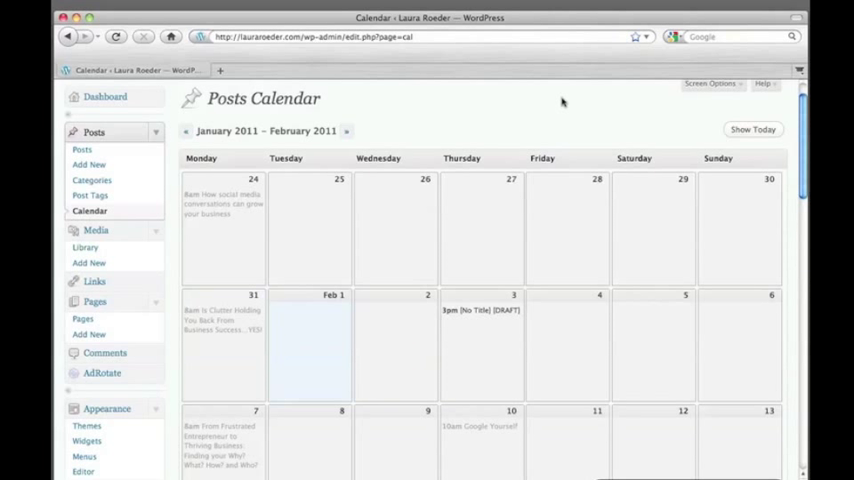
mouse_move(752, 128)
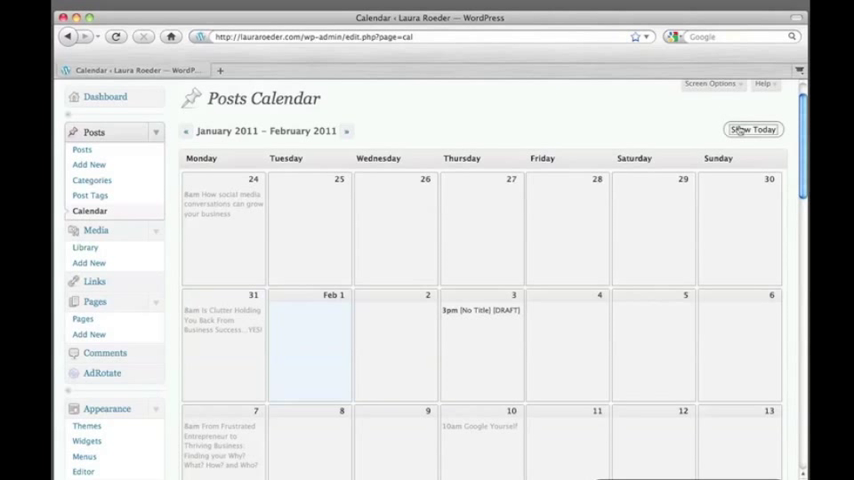
scroll(down, 3)
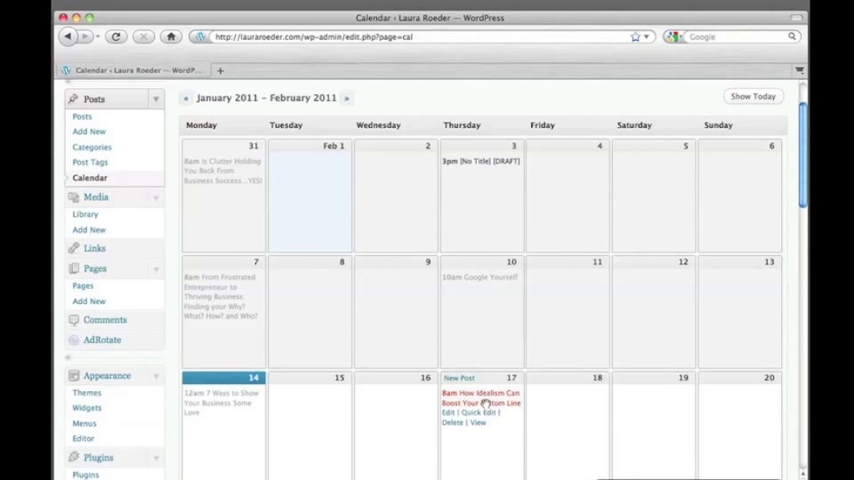
mouse_move(540, 96)
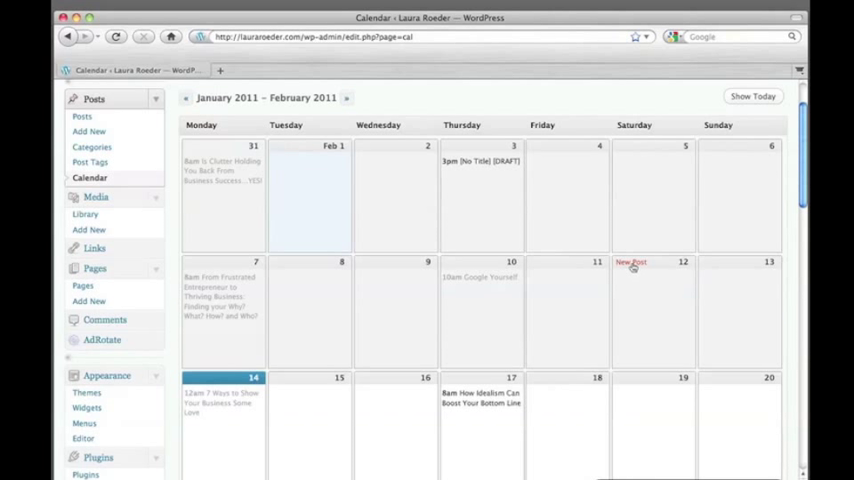
- Start a quick new post dated February 12 from the posts calendar
click(632, 262)
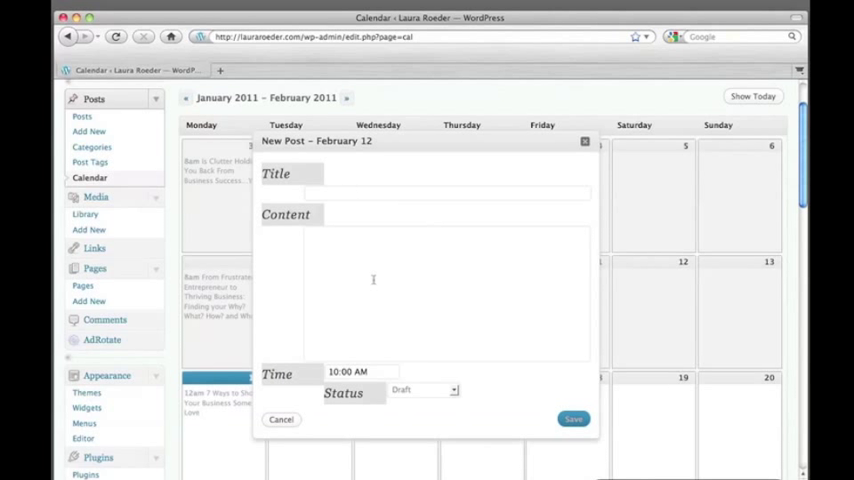
mouse_move(484, 324)
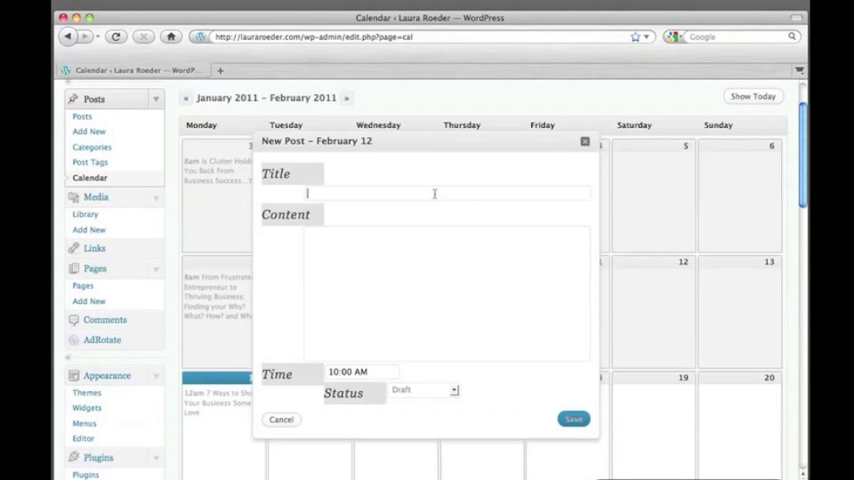
mouse_move(448, 308)
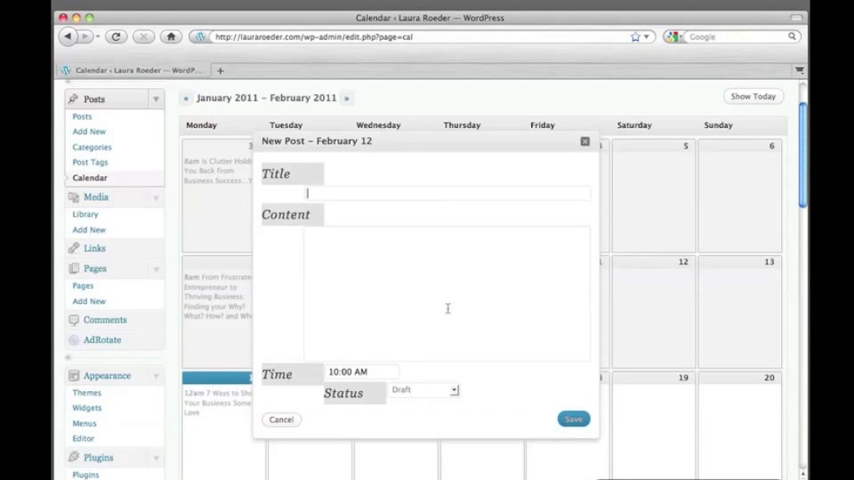
mouse_move(396, 452)
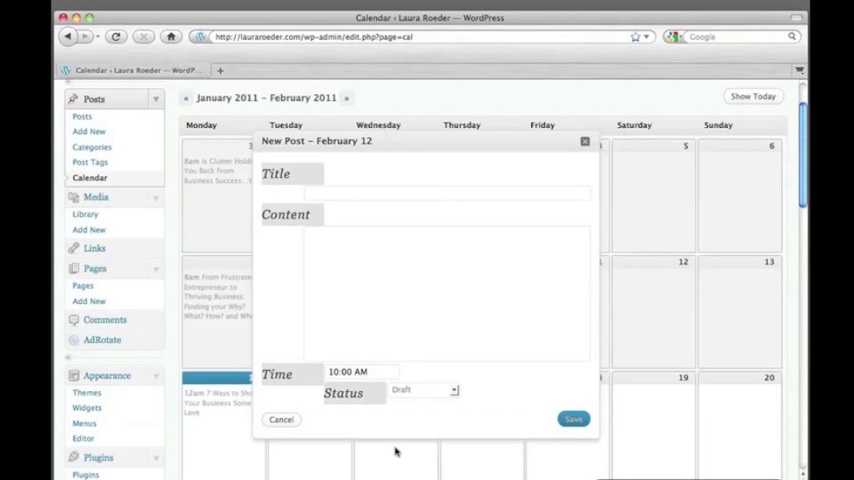
- Cancel the February 12 new-post dialog without saving anything
click(420, 290)
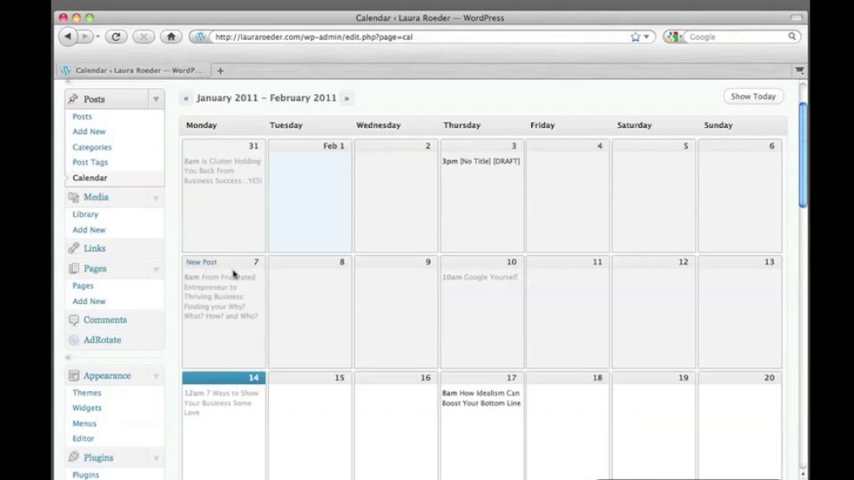
mouse_move(220, 170)
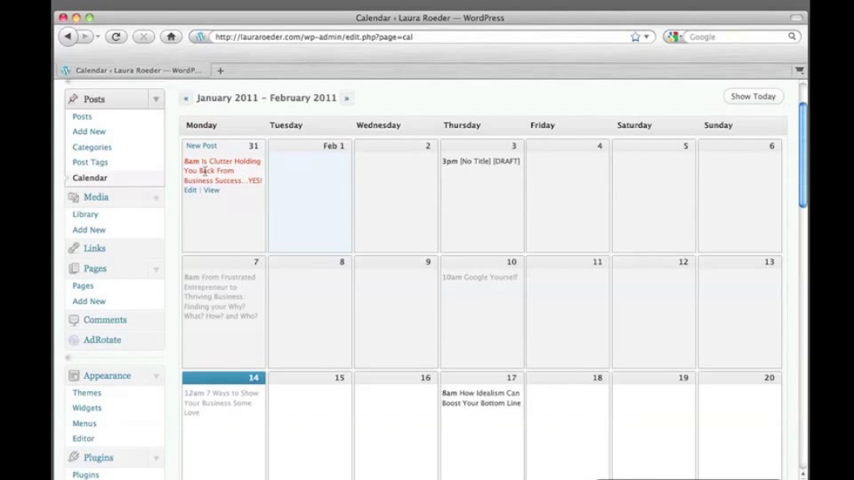
click(188, 190)
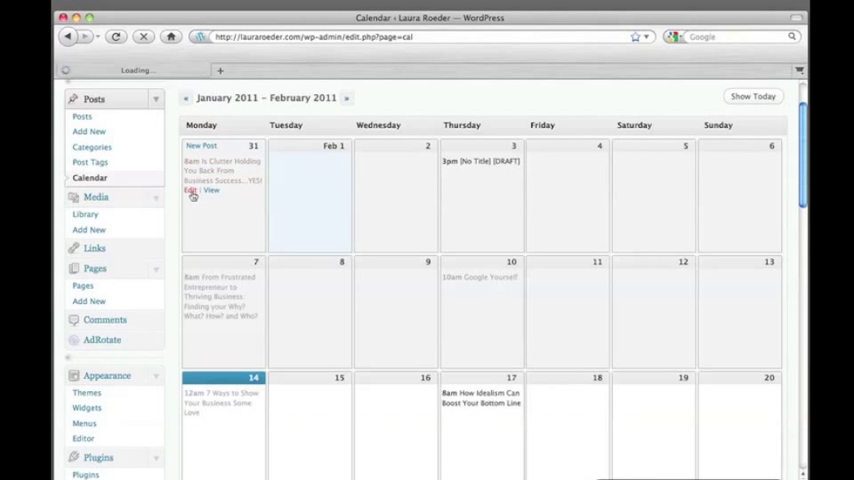
click(190, 190)
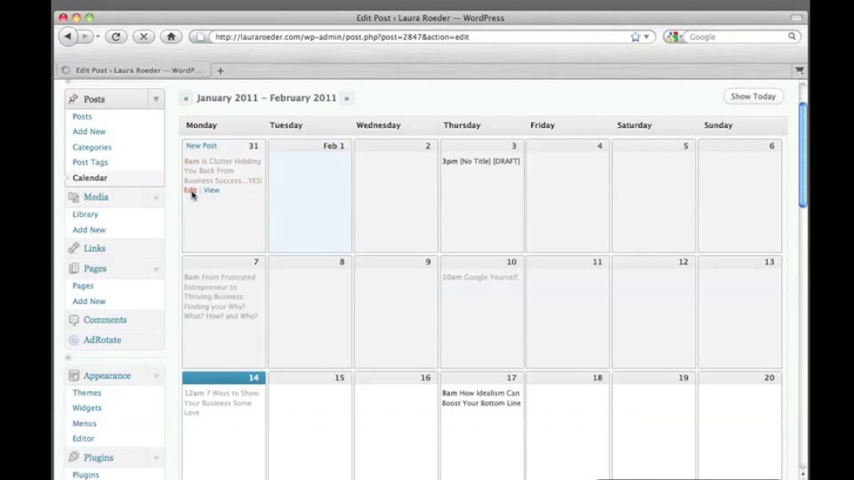
click(192, 190)
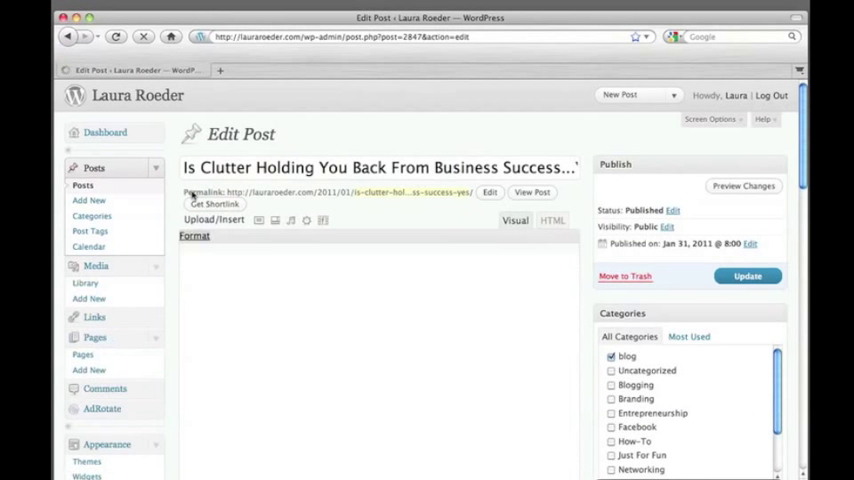
click(516, 220)
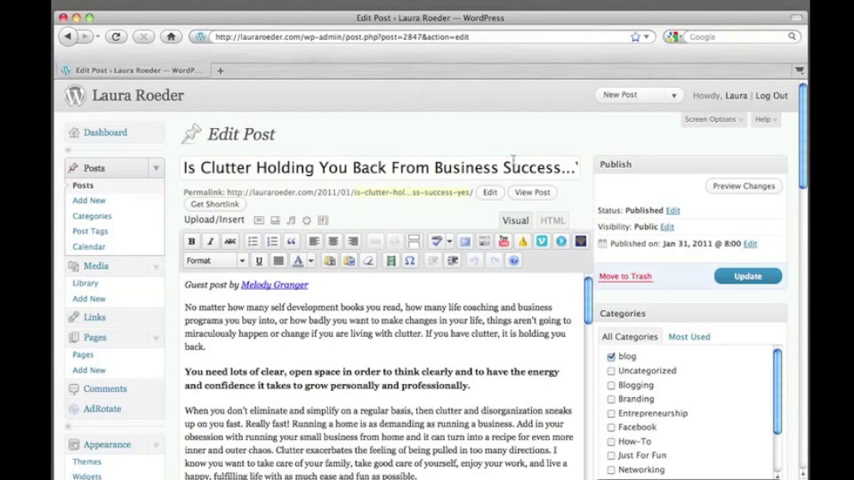
scroll(down, 3)
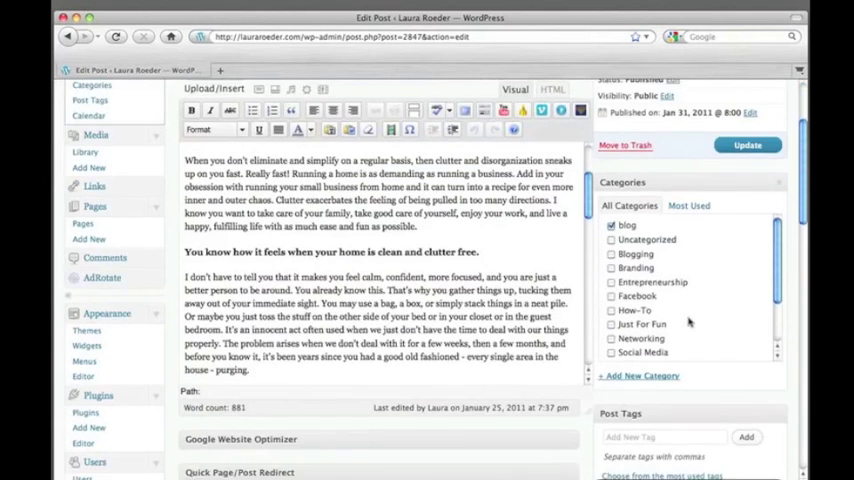
scroll(down, 3)
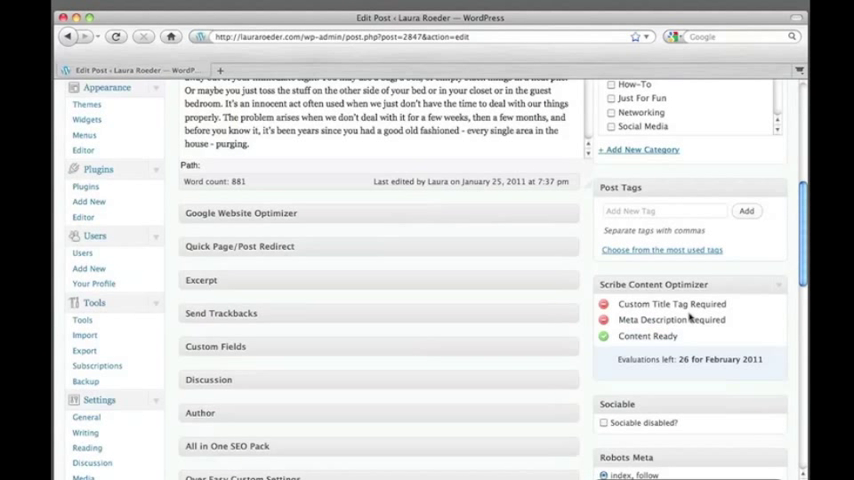
scroll(down, 3)
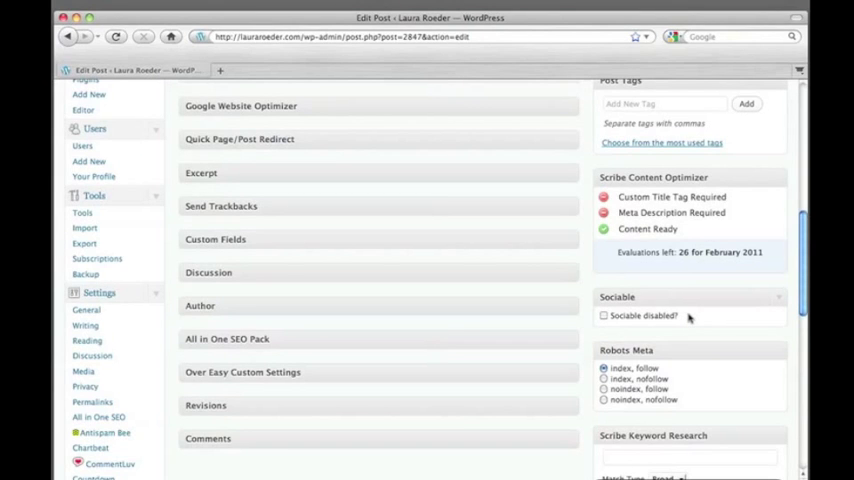
scroll(up, 3)
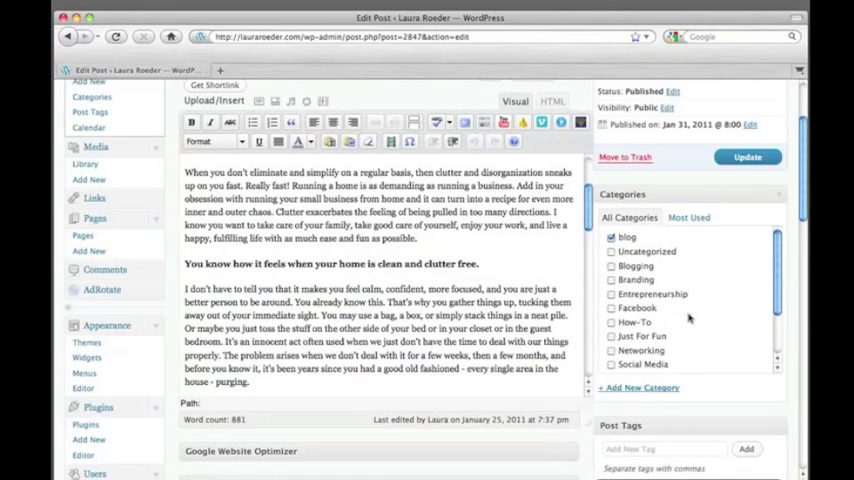
scroll(up, 3)
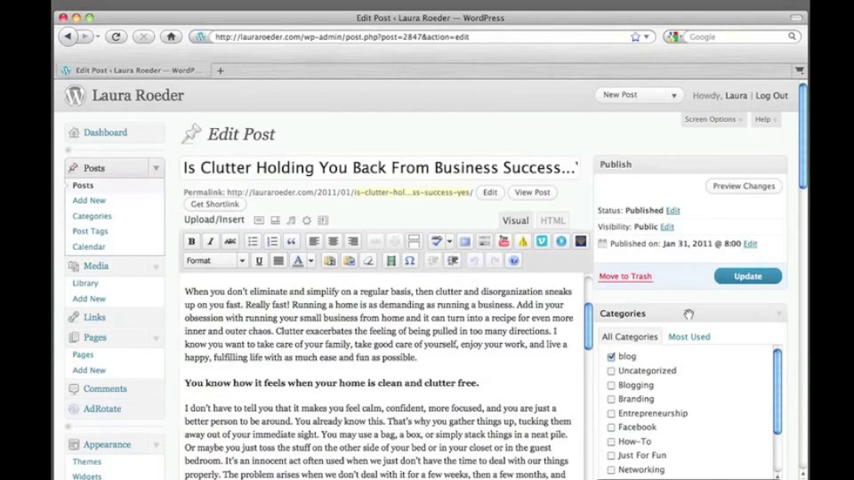
scroll(down, 3)
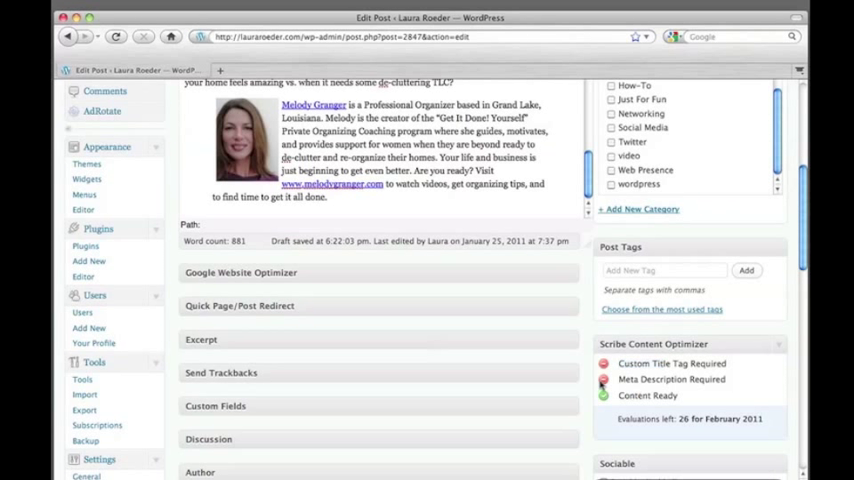
scroll(down, 3)
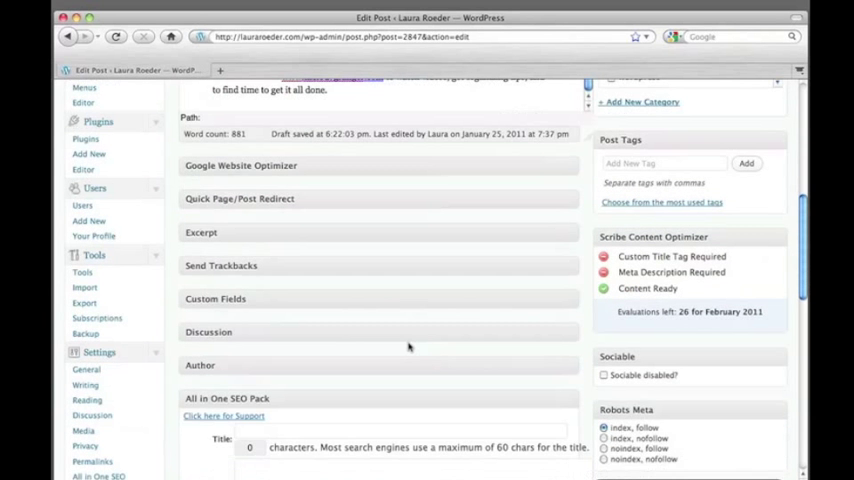
scroll(down, 3)
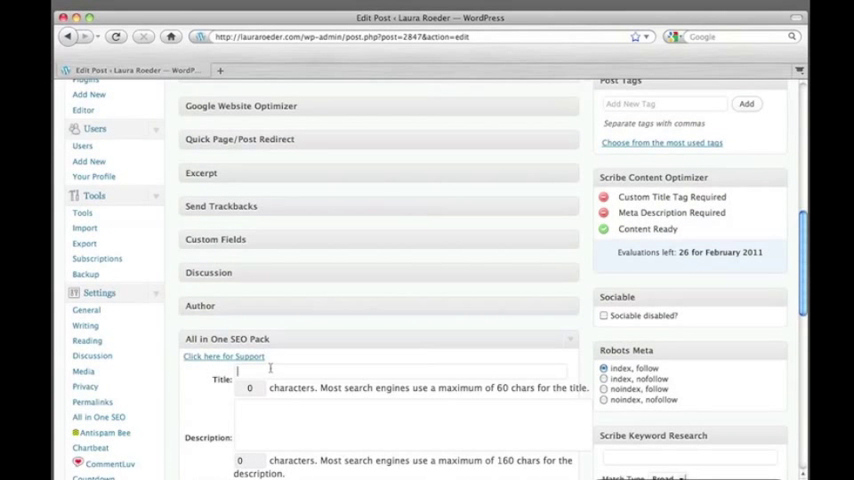
- Enter SEO title 'Is Clutter Holding You Back From Business Success....YES!' and start Scribe's analysis
text(Is Clutter Holding You Back From Business Success....YES!)
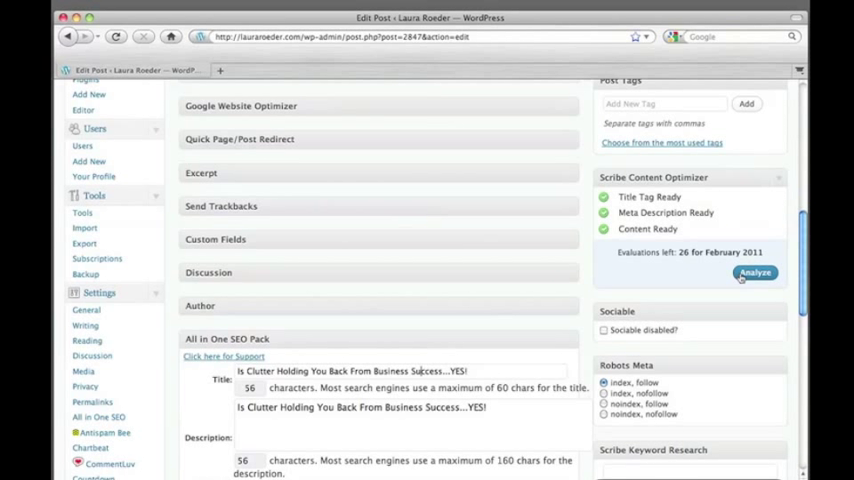
click(756, 272)
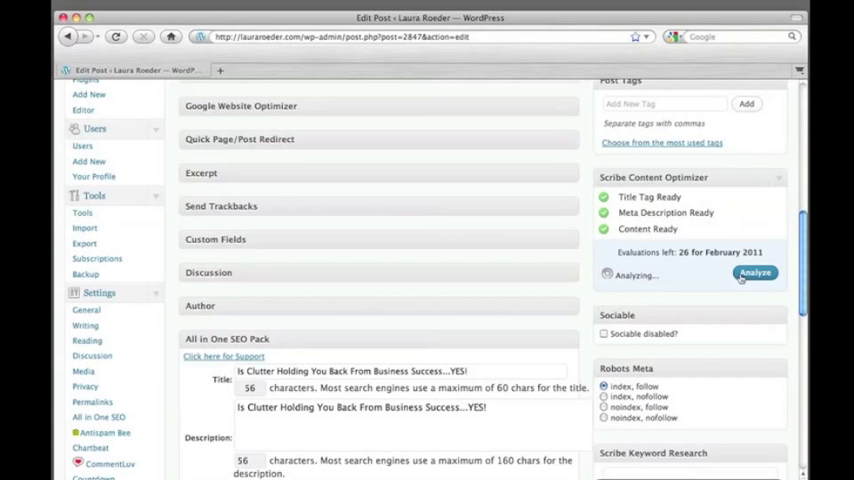
- Bring up the finished Scribe Content Analysis report with its 95% SEO score
click(756, 272)
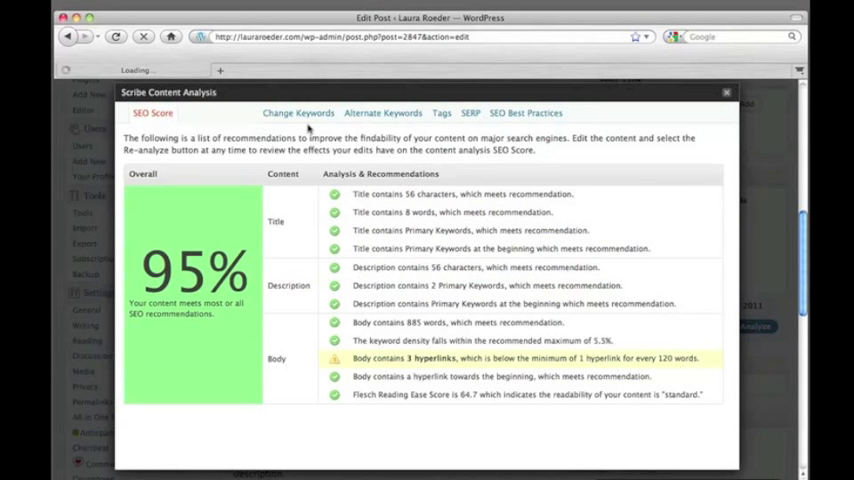
click(216, 112)
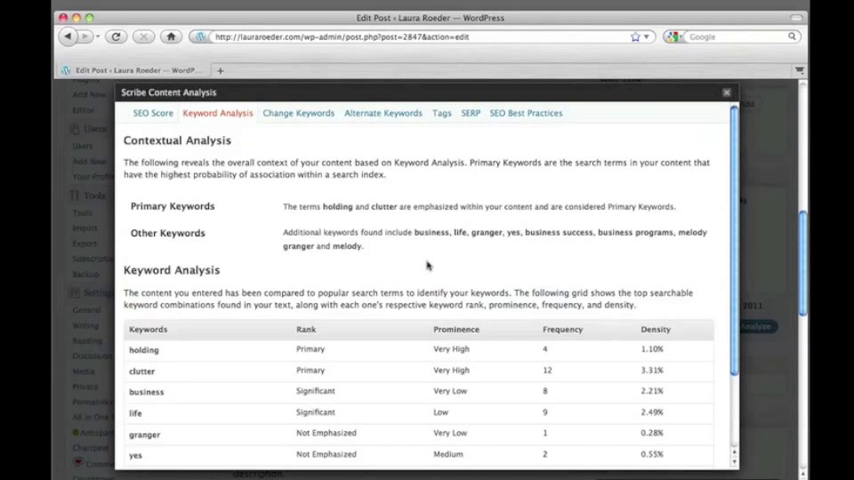
scroll(down, 3)
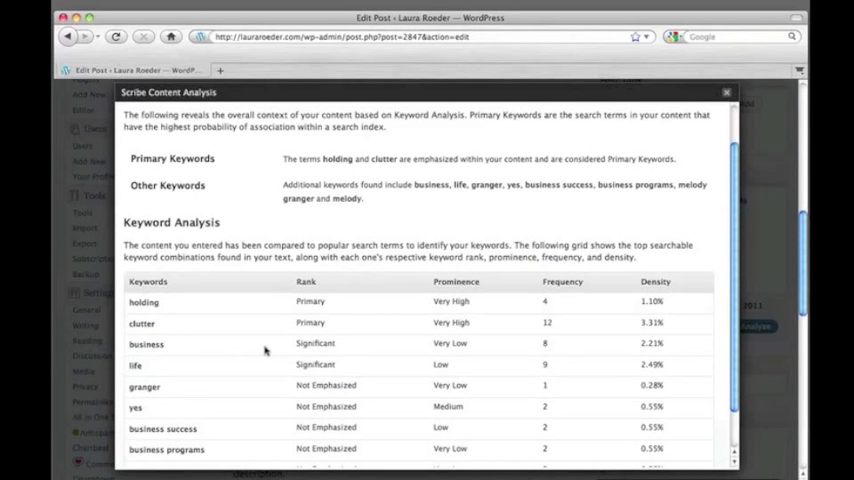
scroll(down, 3)
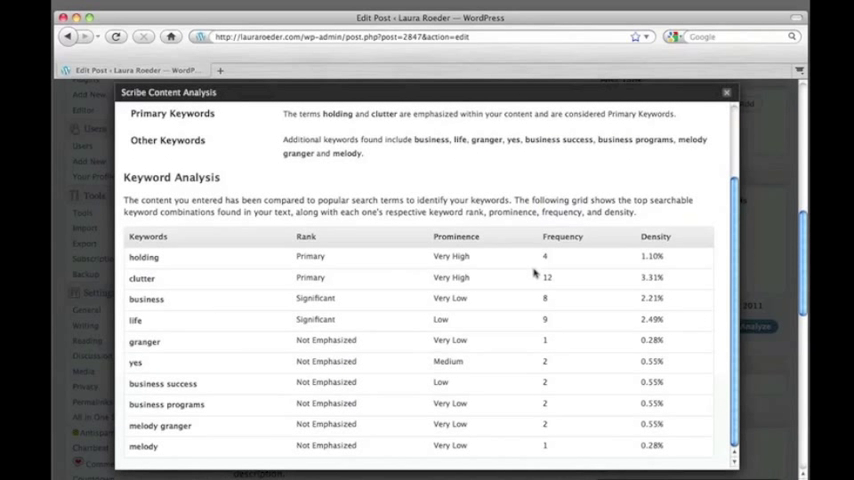
mouse_move(512, 288)
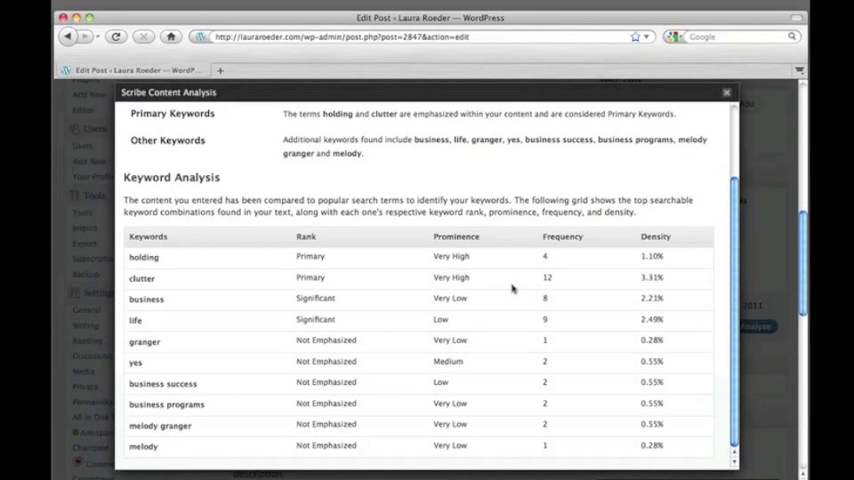
scroll(up, 3)
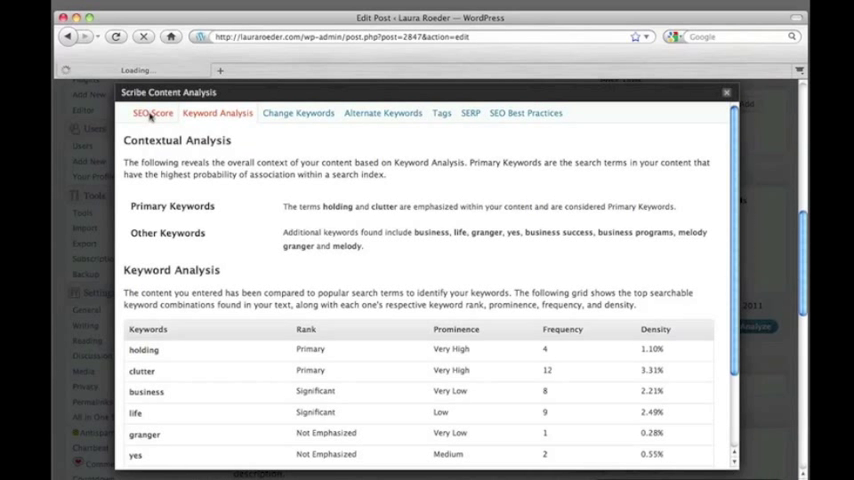
click(152, 112)
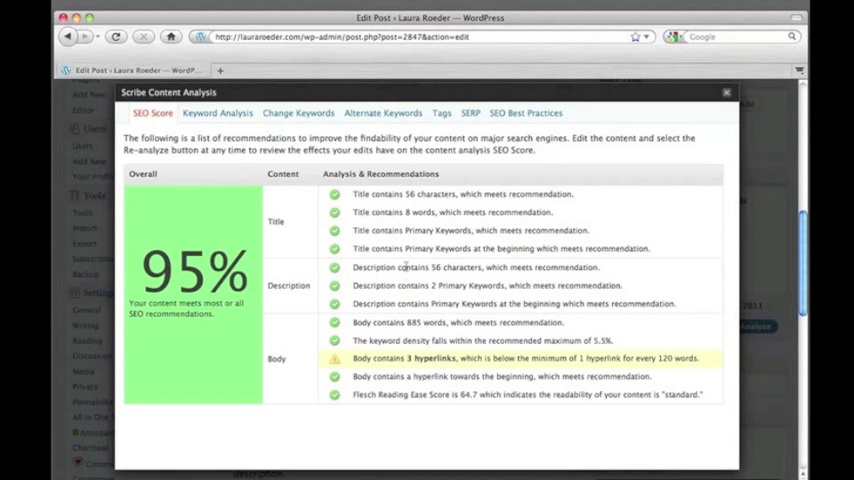
mouse_move(342, 356)
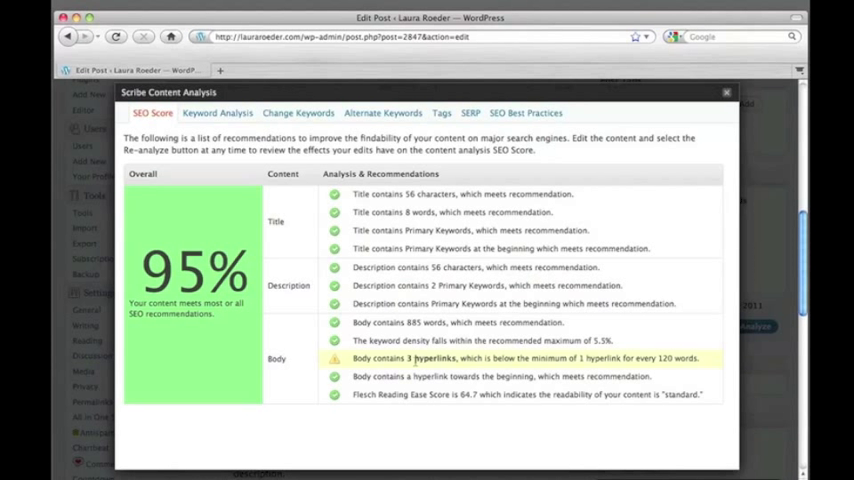
mouse_move(660, 330)
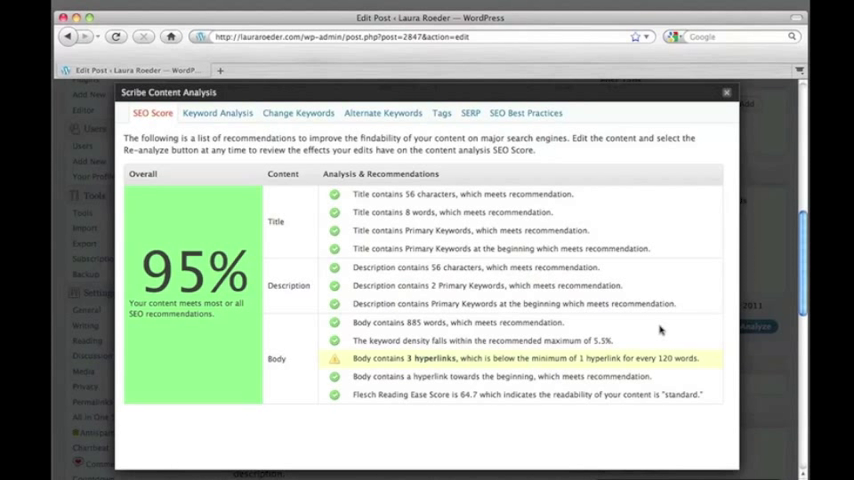
mouse_move(684, 360)
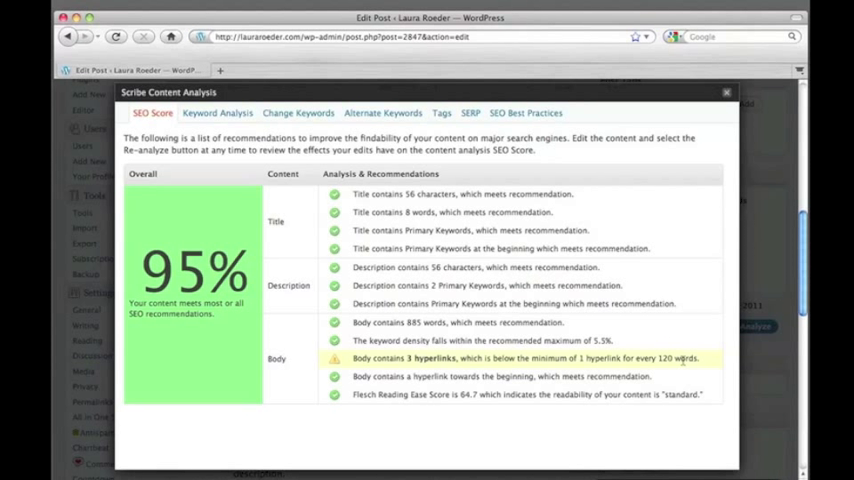